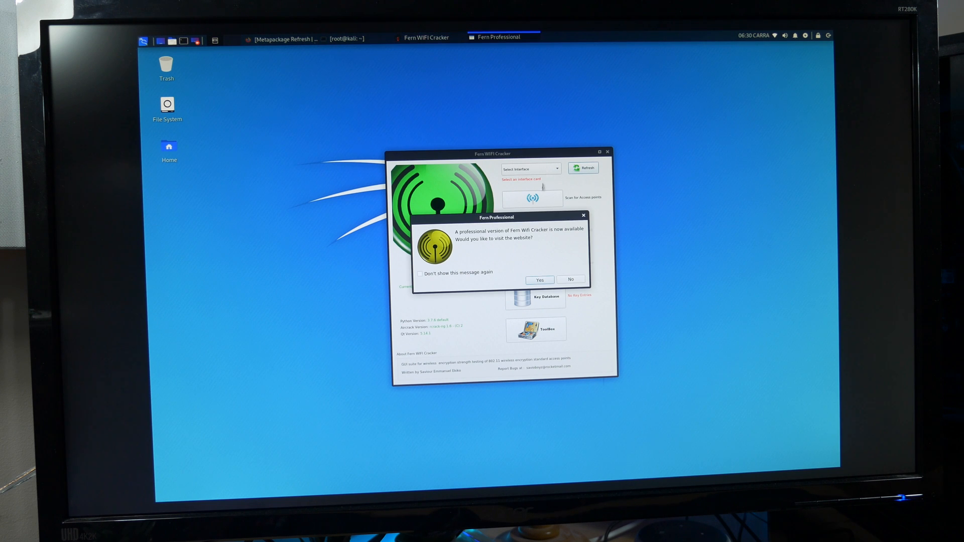
# - Decline Fern Professional, put the wireless card into monitor mode, and dismiss scan tips
pyautogui.click(570, 279)
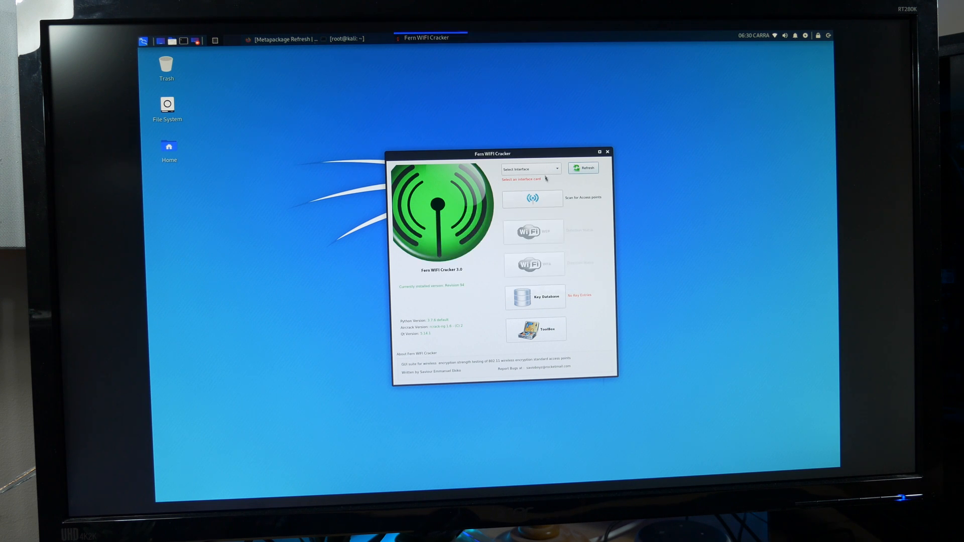
pyautogui.click(588, 167)
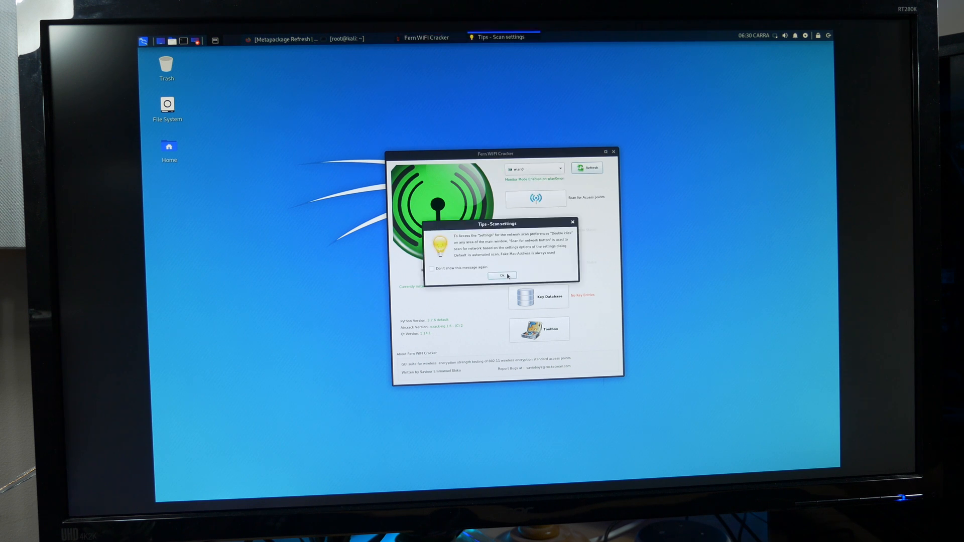
pyautogui.click(502, 275)
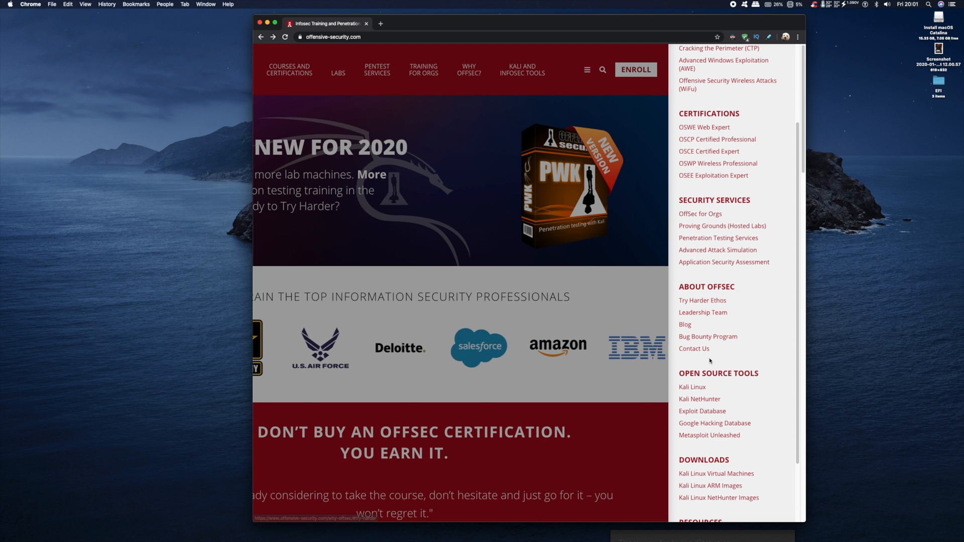
# - Go to the Kali Linux ARM Images page listing Raspberry Pi Foundation images
pyautogui.click(710, 486)
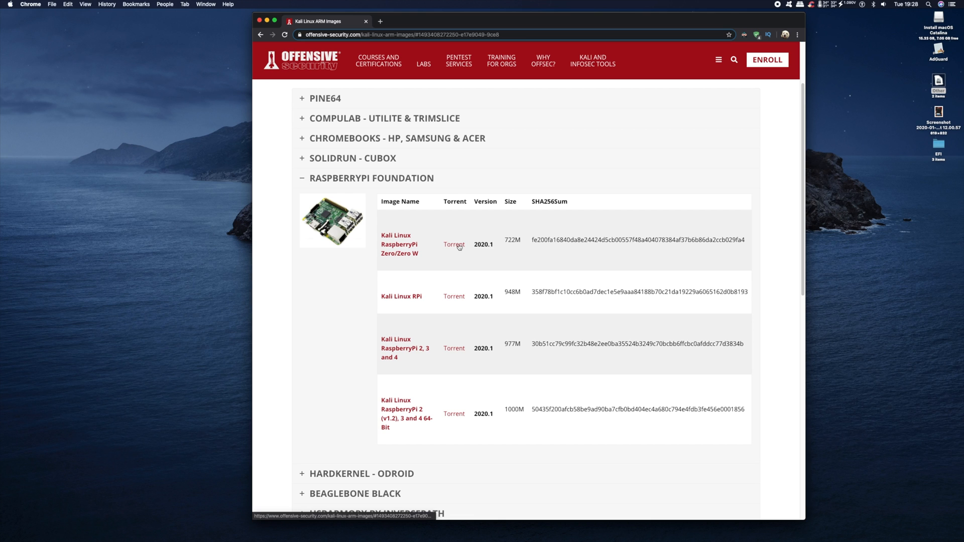
pyautogui.moveTo(397, 351)
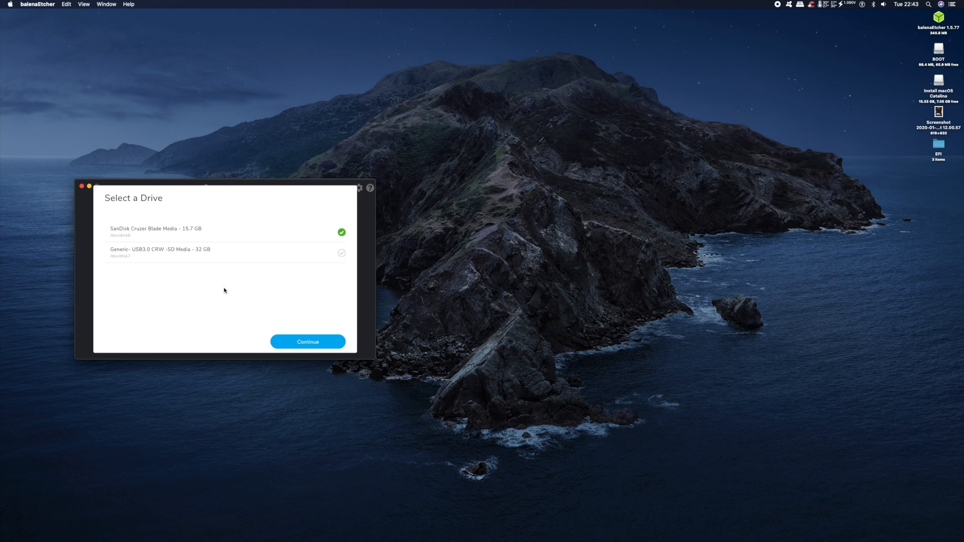
# - Select the 32 GB Generic USB3.0 CRW SD Media drive and flash the Kali image
pyautogui.click(308, 341)
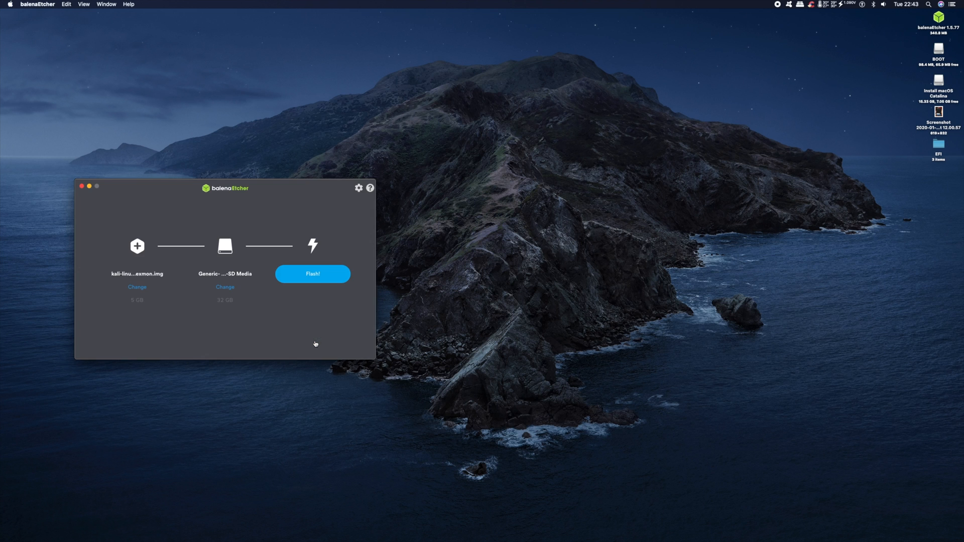
pyautogui.moveTo(321, 276)
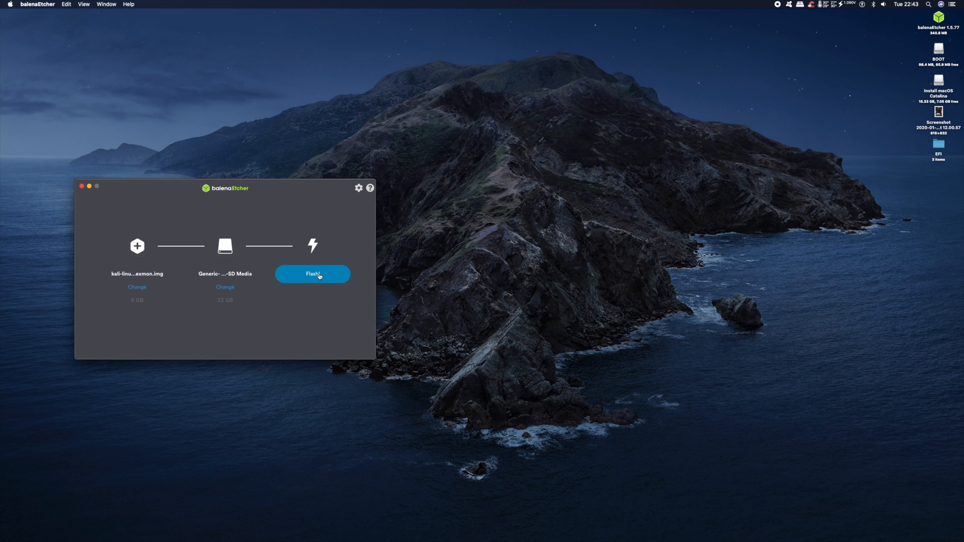
pyautogui.click(313, 274)
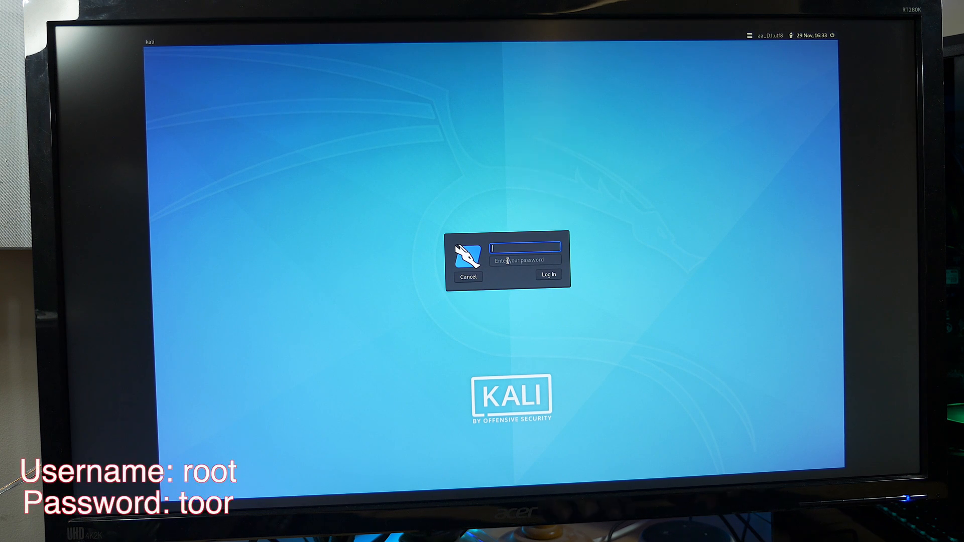
pyautogui.write('root')
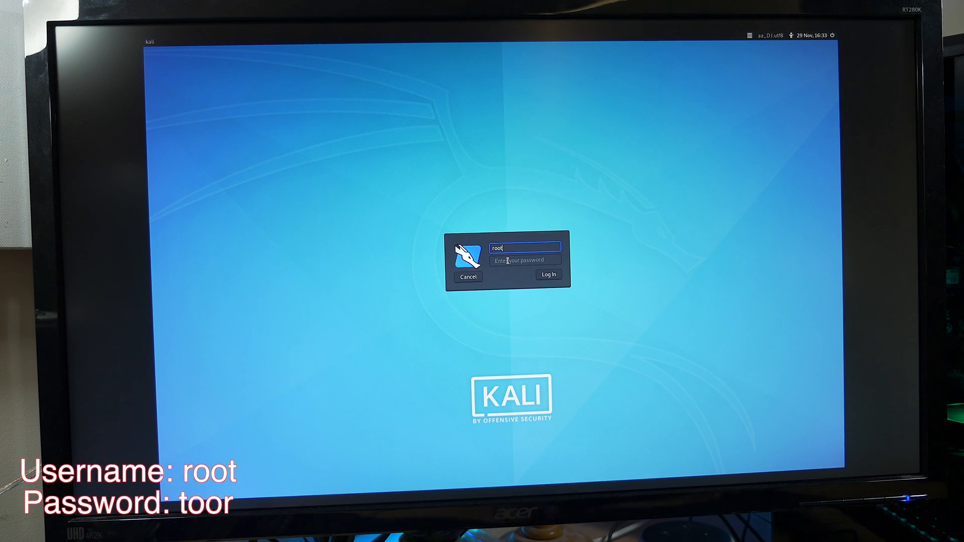
pyautogui.write('toor')
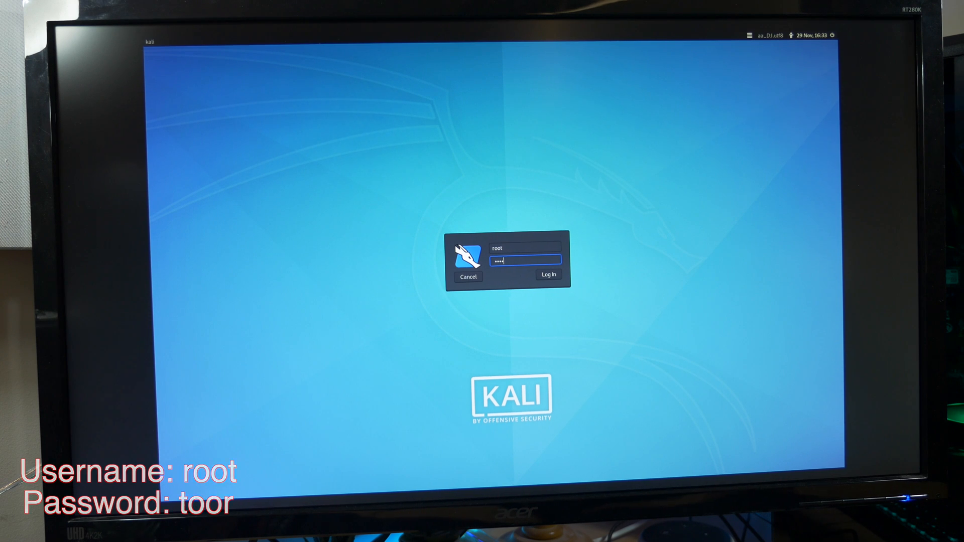
pyautogui.click(548, 275)
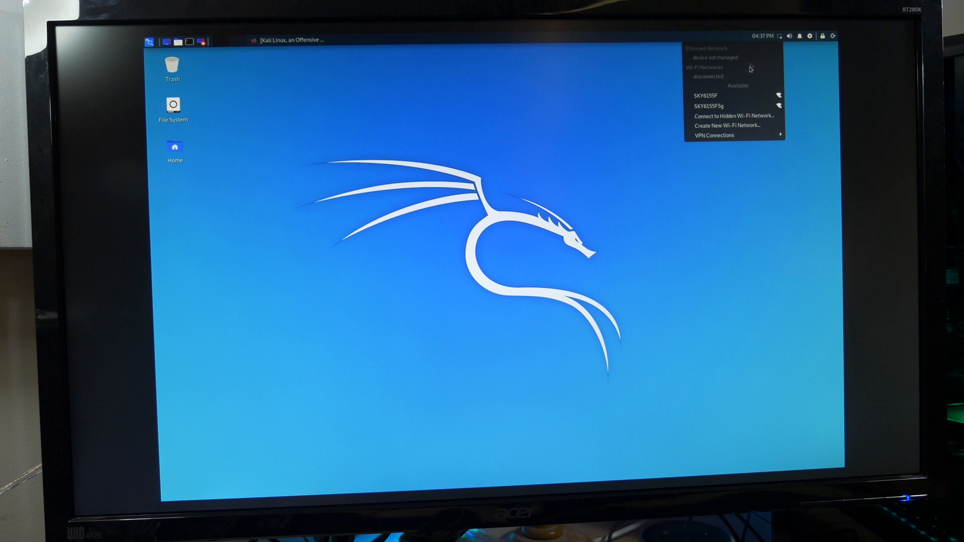
# - Pick a wireless network from the Available list in the network menu
pyautogui.click(705, 95)
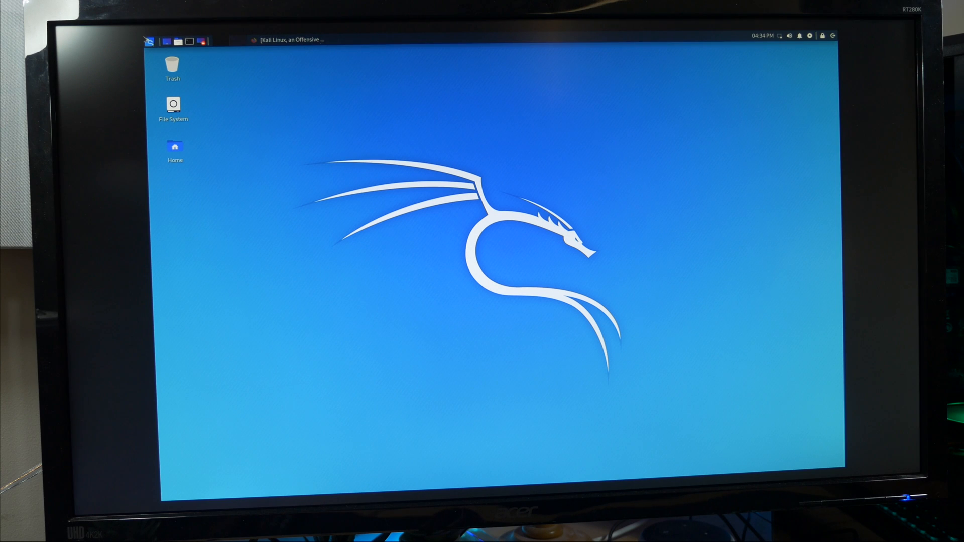
# - Browse the Web Application Analysis, Password Attacks and other tool categories in the menu
pyautogui.click(151, 41)
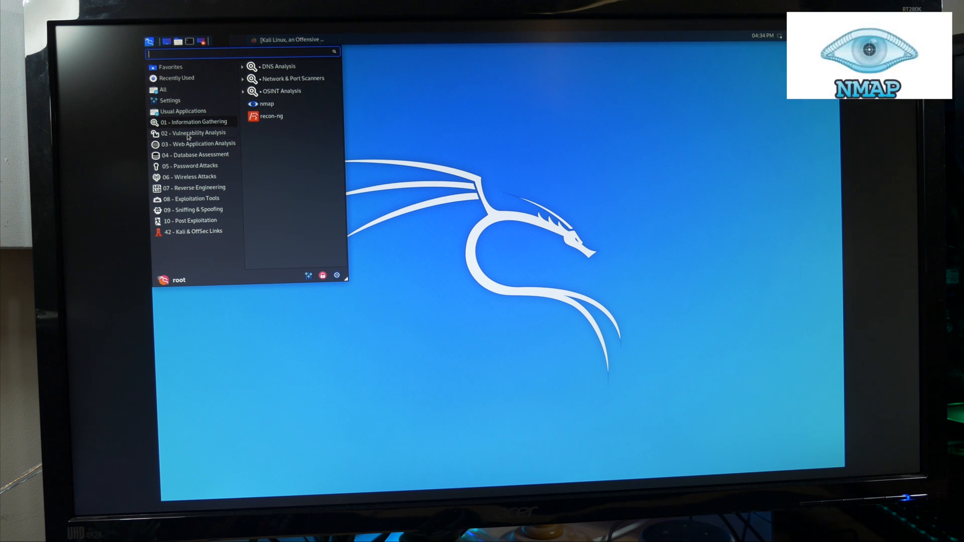
pyautogui.moveTo(188, 133)
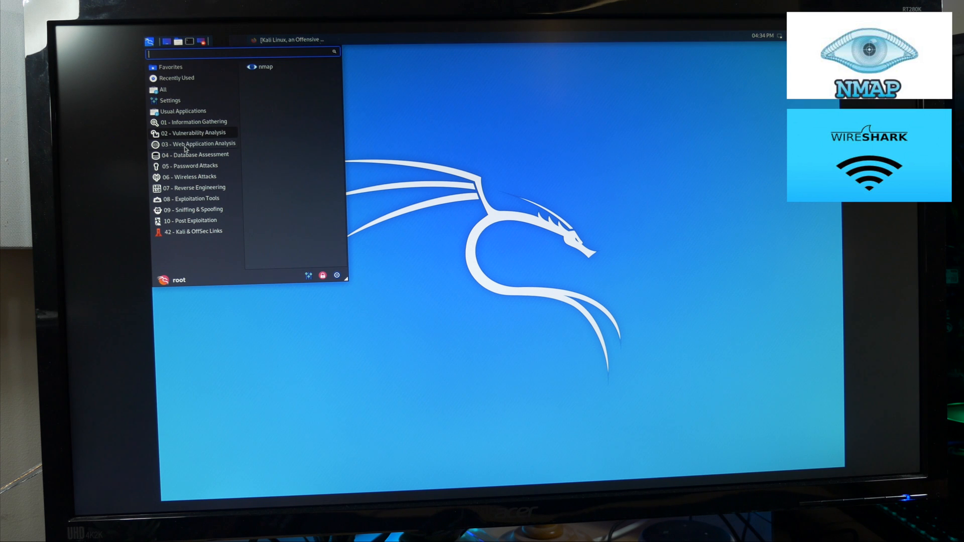
pyautogui.click(198, 144)
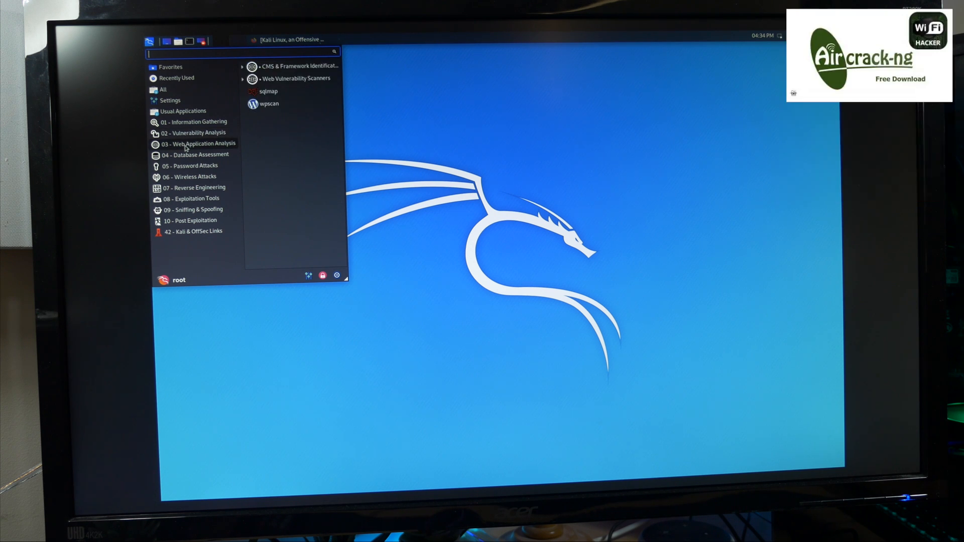
pyautogui.click(295, 66)
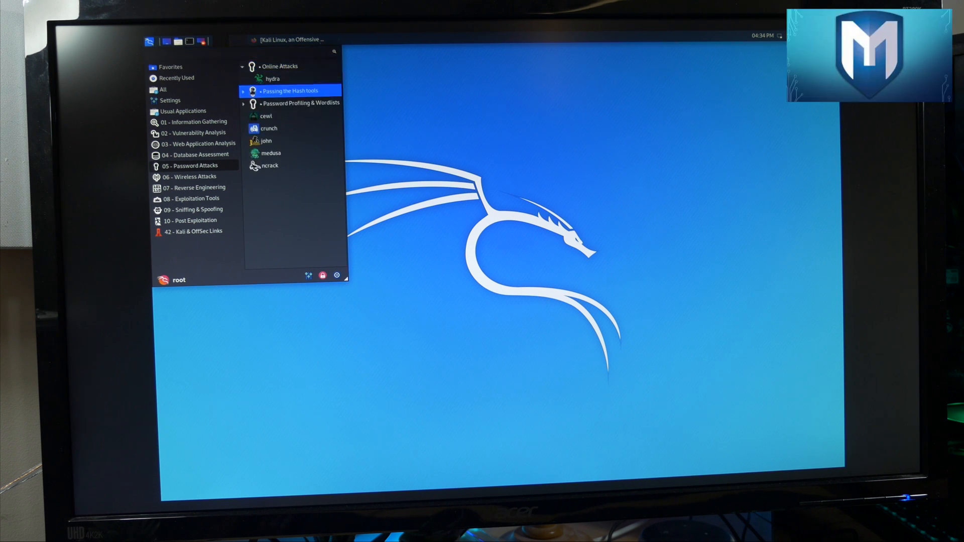
pyautogui.click(292, 90)
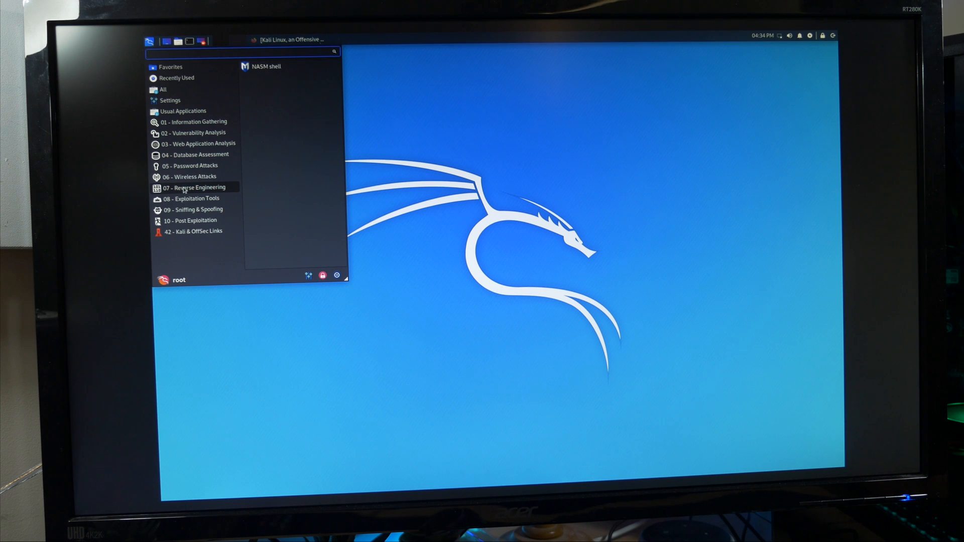
pyautogui.moveTo(181, 212)
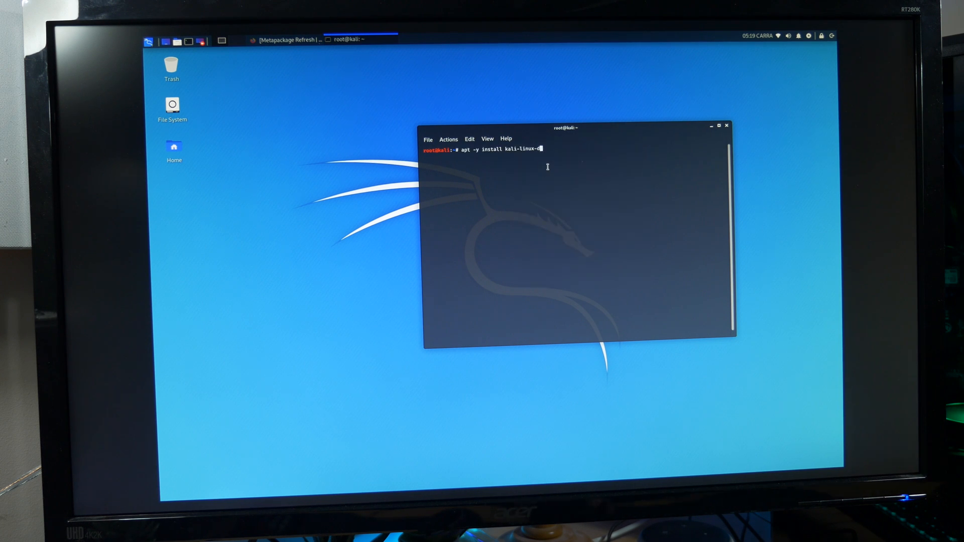
# - Run apt -y install kali-linux-default and view the newly added menu categories
pyautogui.write('efault')
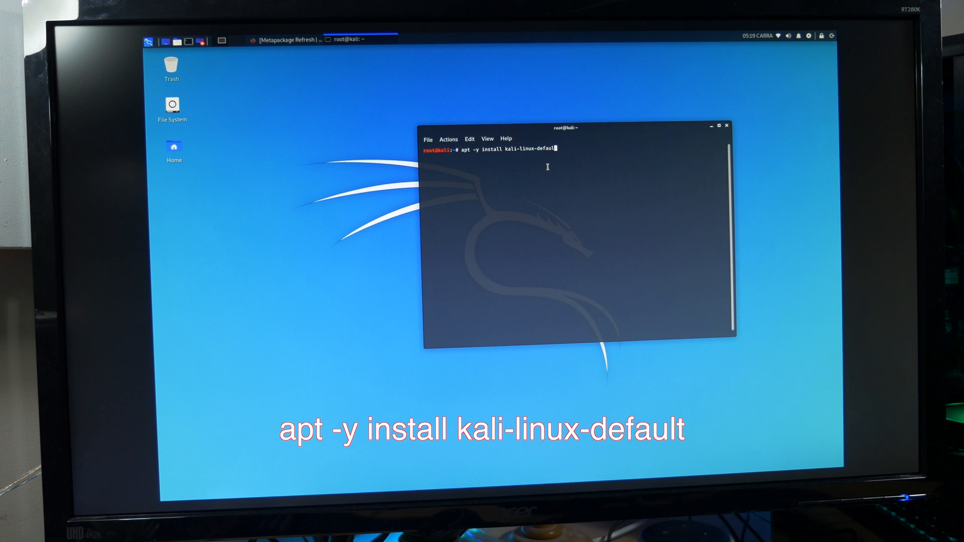
pyautogui.press('Return')
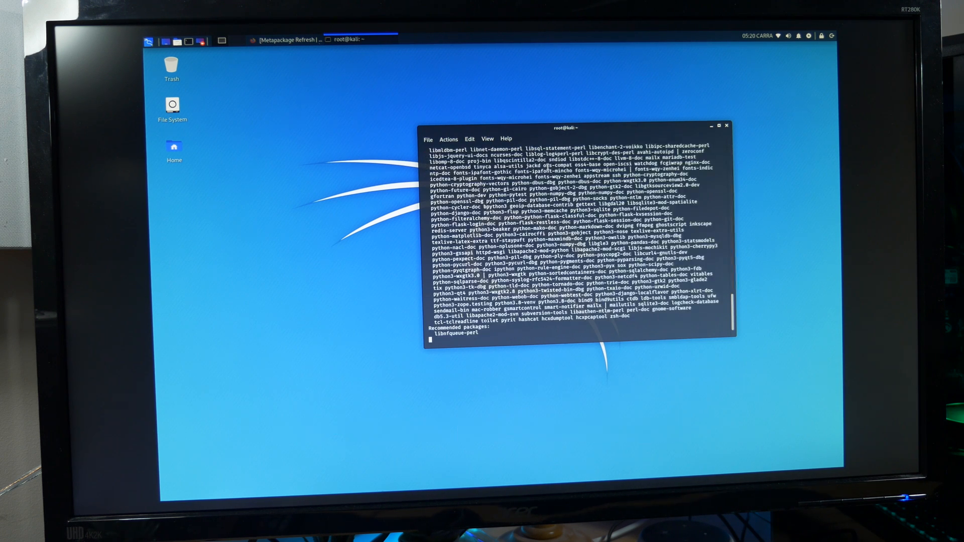
pyautogui.click(149, 43)
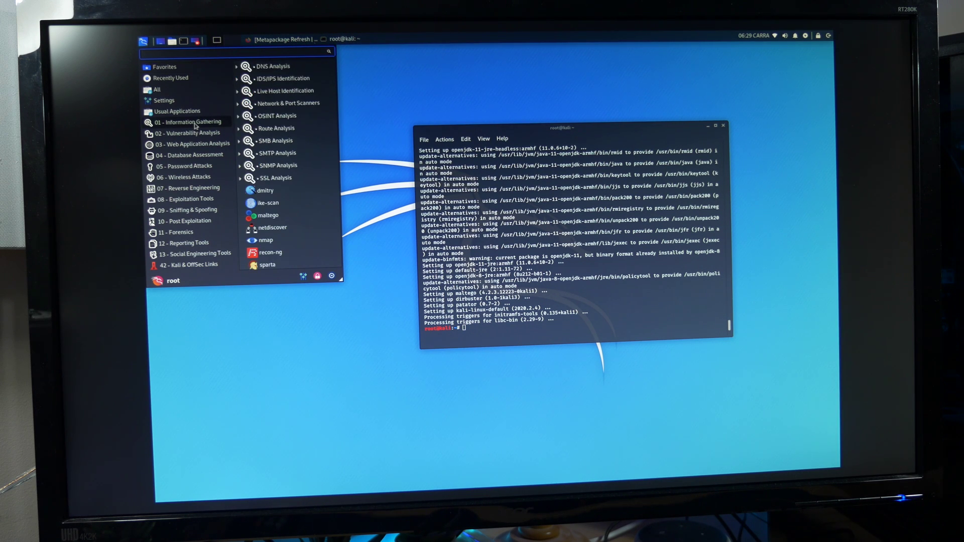
pyautogui.moveTo(285, 203)
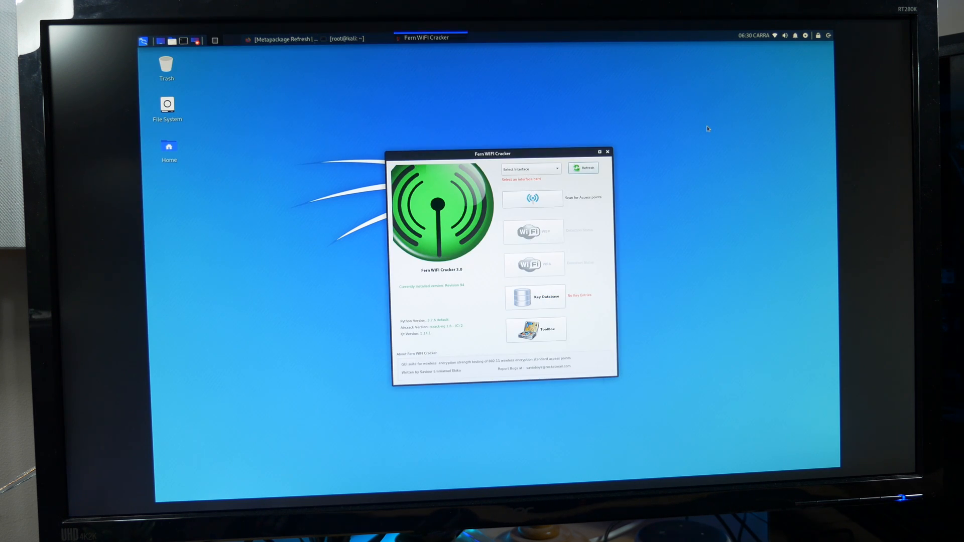
# - Choose the wireless card for monitor mode and dismiss the Tips - Scan settings dialog
pyautogui.click(531, 168)
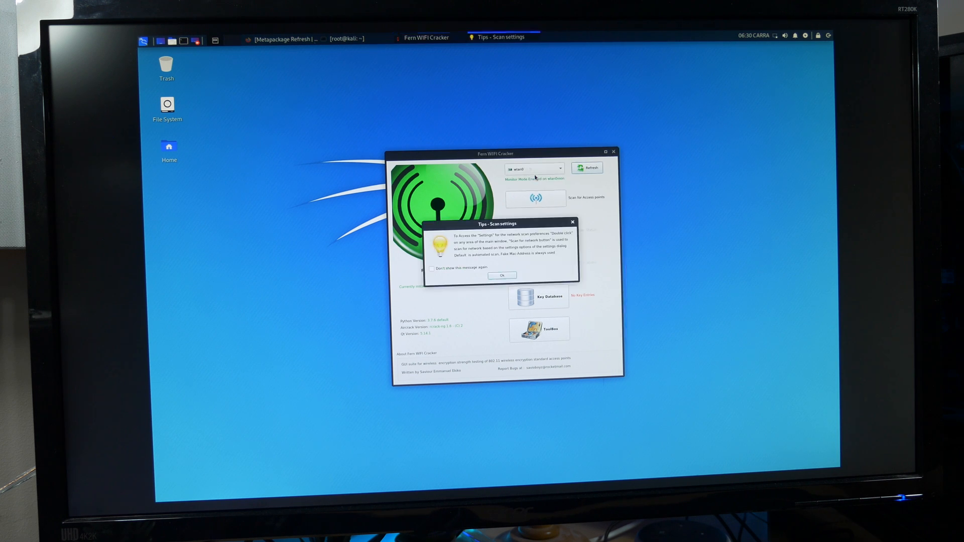
pyautogui.click(502, 275)
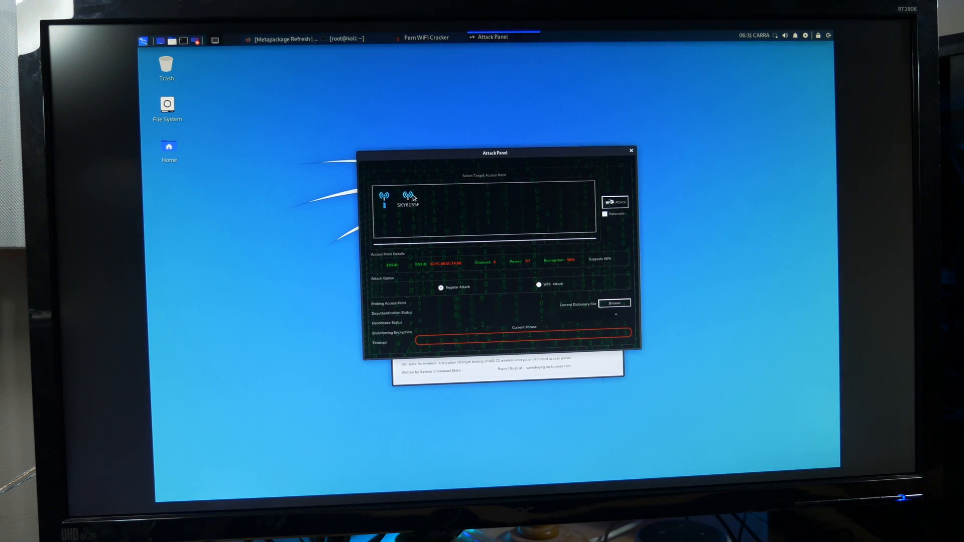
# - Attack access point SKY6155F using the common.txt dictionary file
pyautogui.click(408, 198)
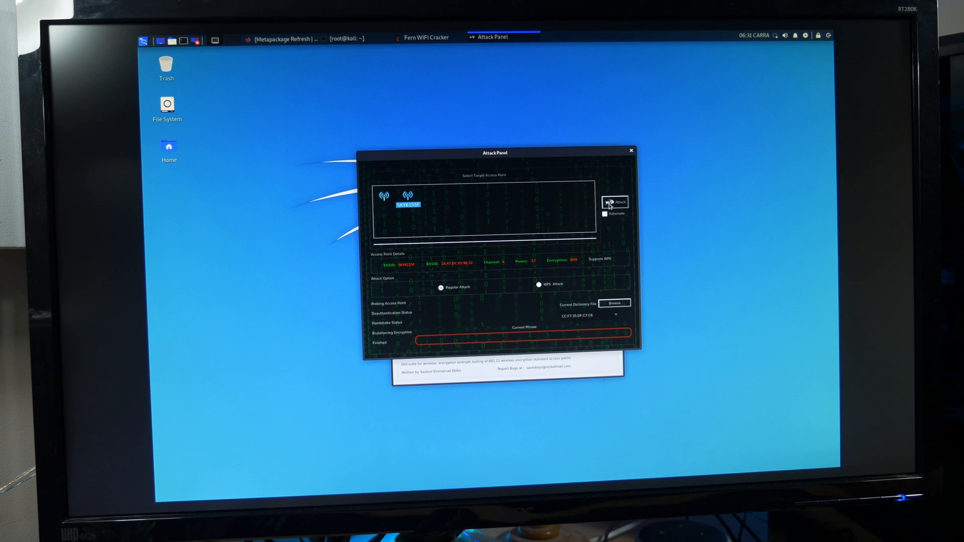
pyautogui.moveTo(601, 283)
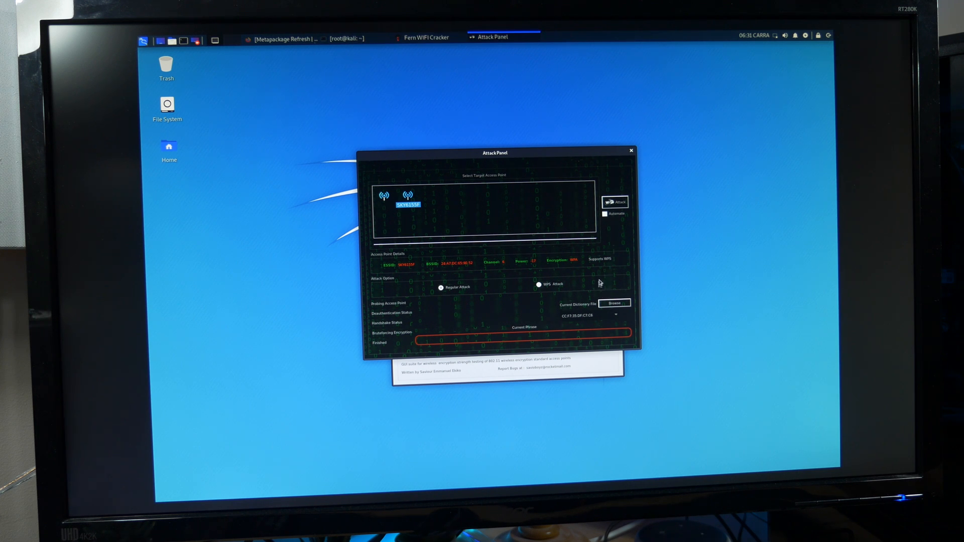
pyautogui.click(615, 303)
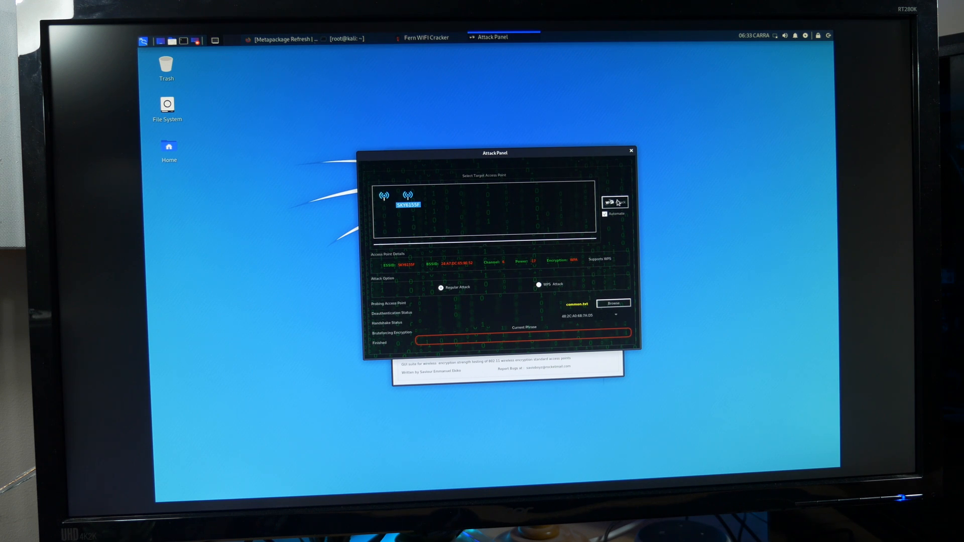
pyautogui.click(615, 202)
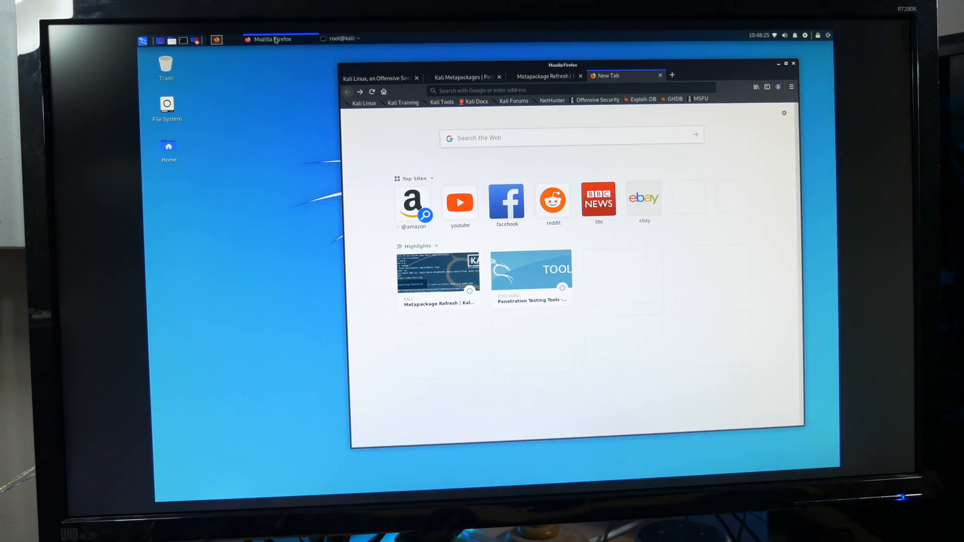
# - Open the BBC News rescue article, play its video, and scroll into the story
pyautogui.click(598, 199)
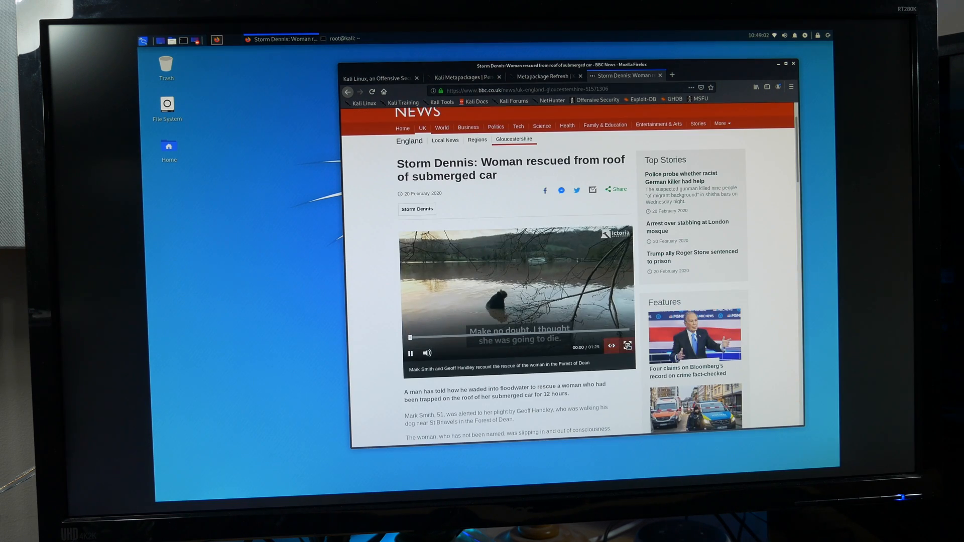
pyautogui.click(628, 346)
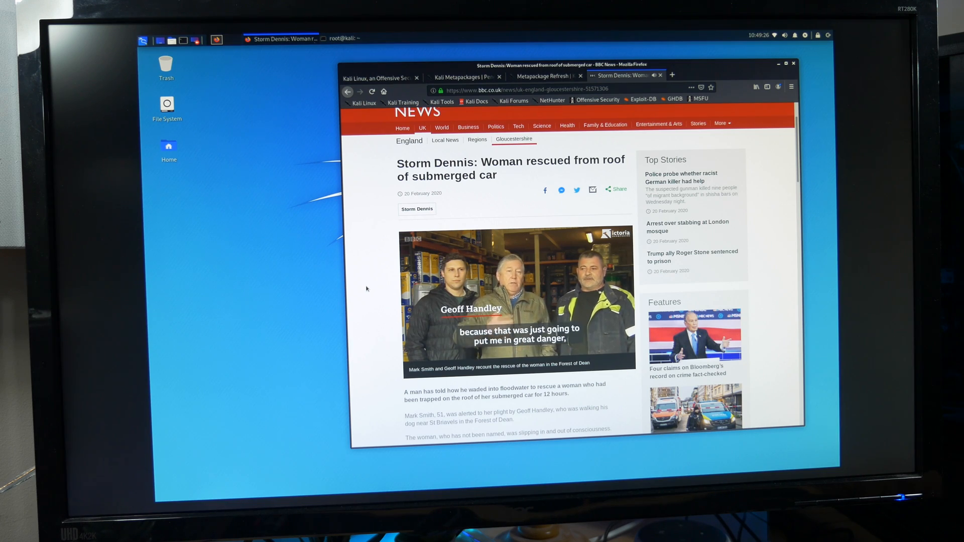
pyautogui.scroll(-3)
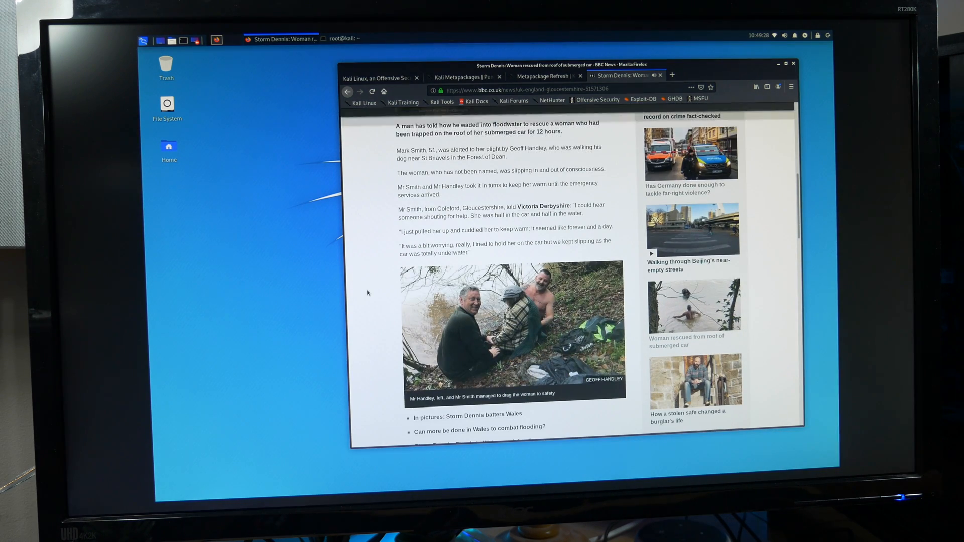